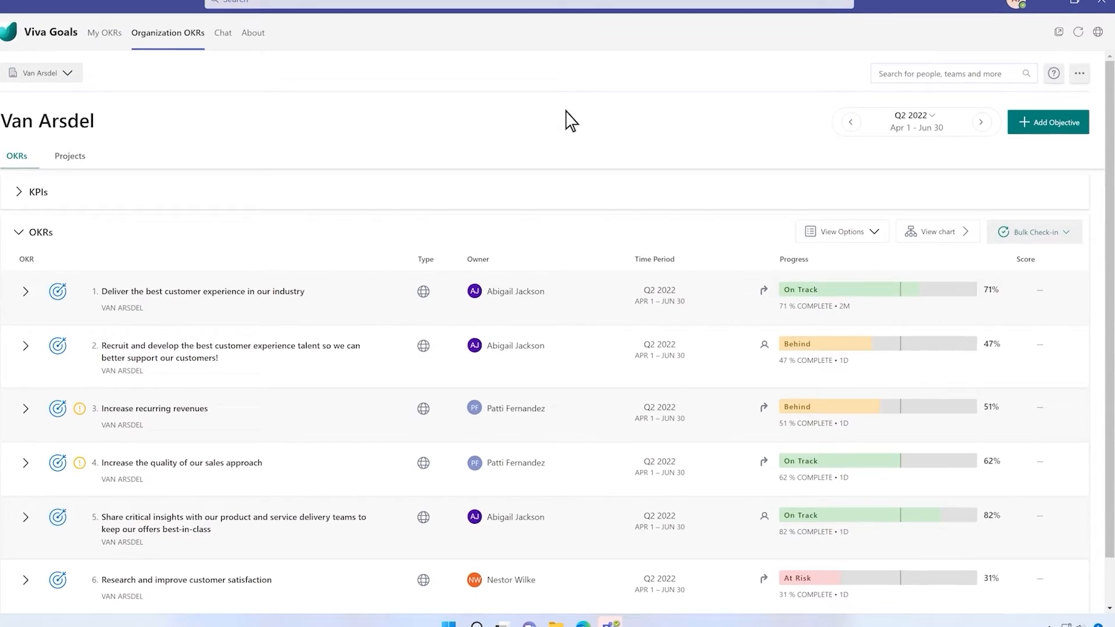
Create a new objective titled 'Activate user testing of our product'
click(1048, 122)
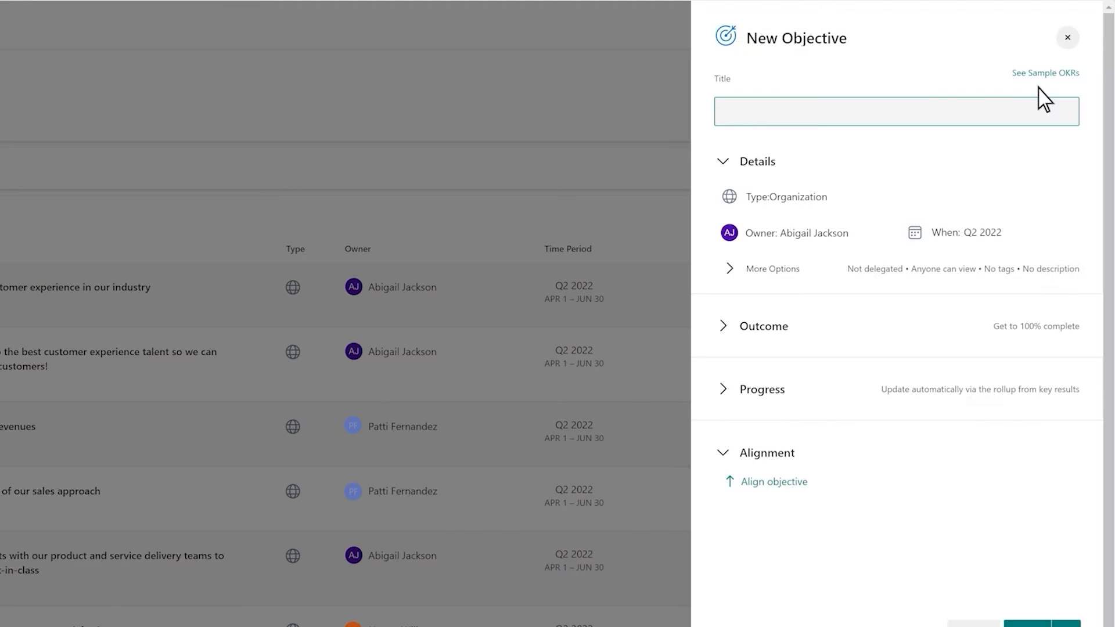
text(Activate user testing of our product)
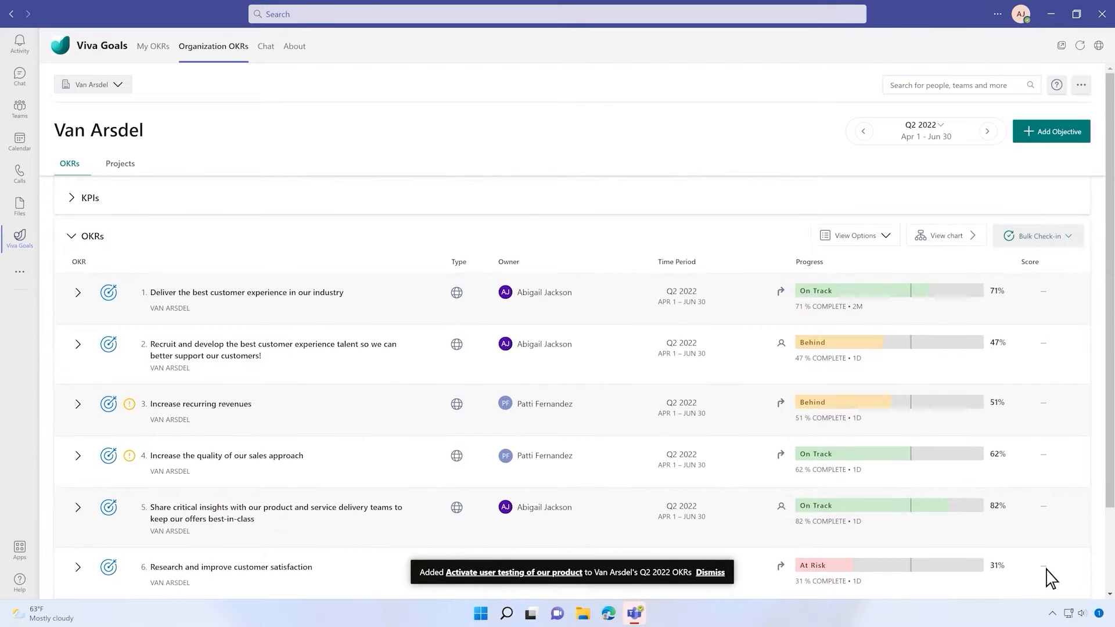
View the Q2 2022 objectives as a chart, then show My OKRs
click(944, 236)
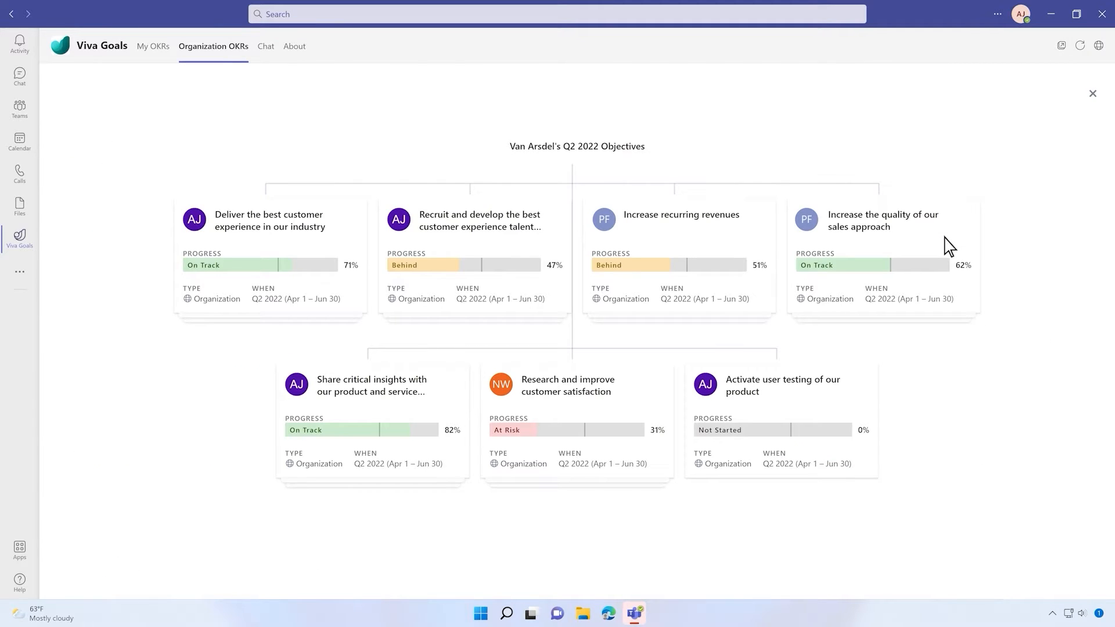
click(152, 45)
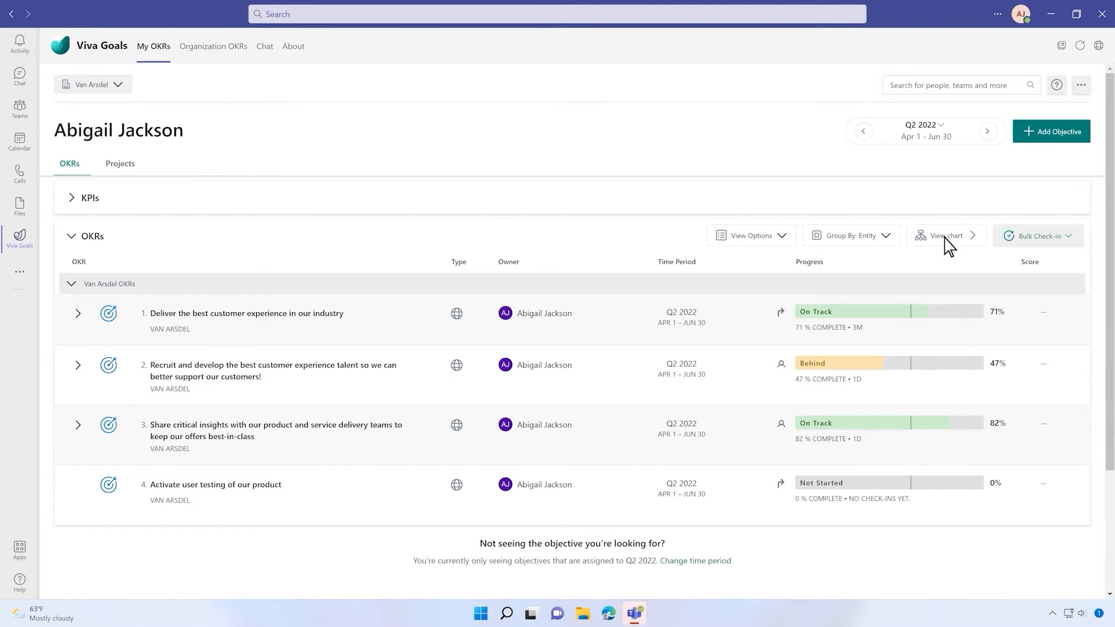
mouse_move(80, 324)
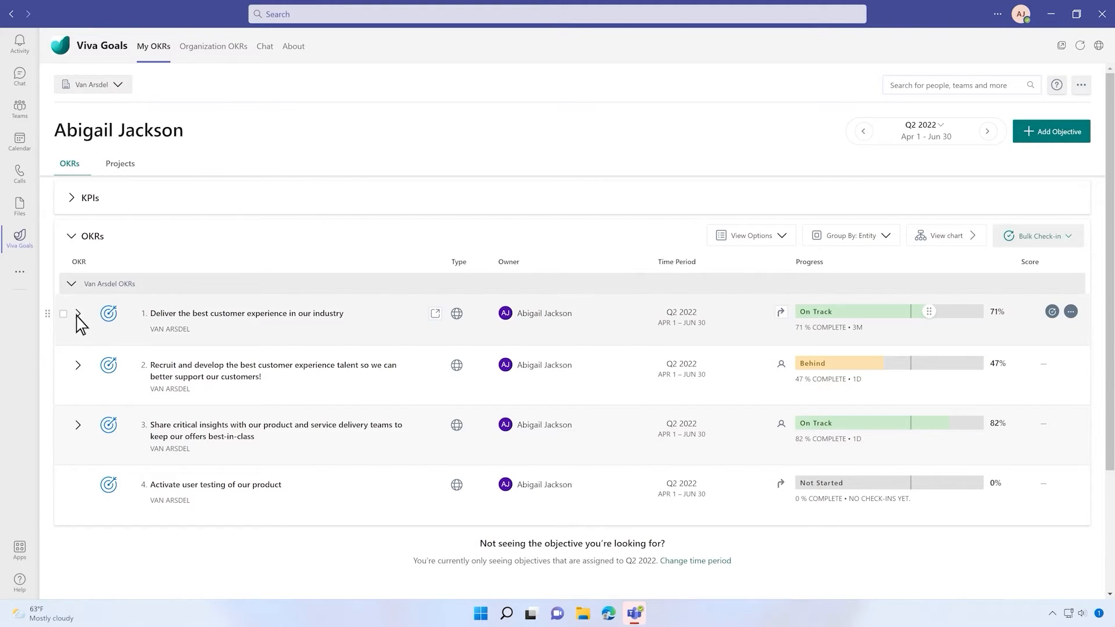
Expand the customer experience objective and open 'Increase NPS from 29 to 40' details
click(77, 313)
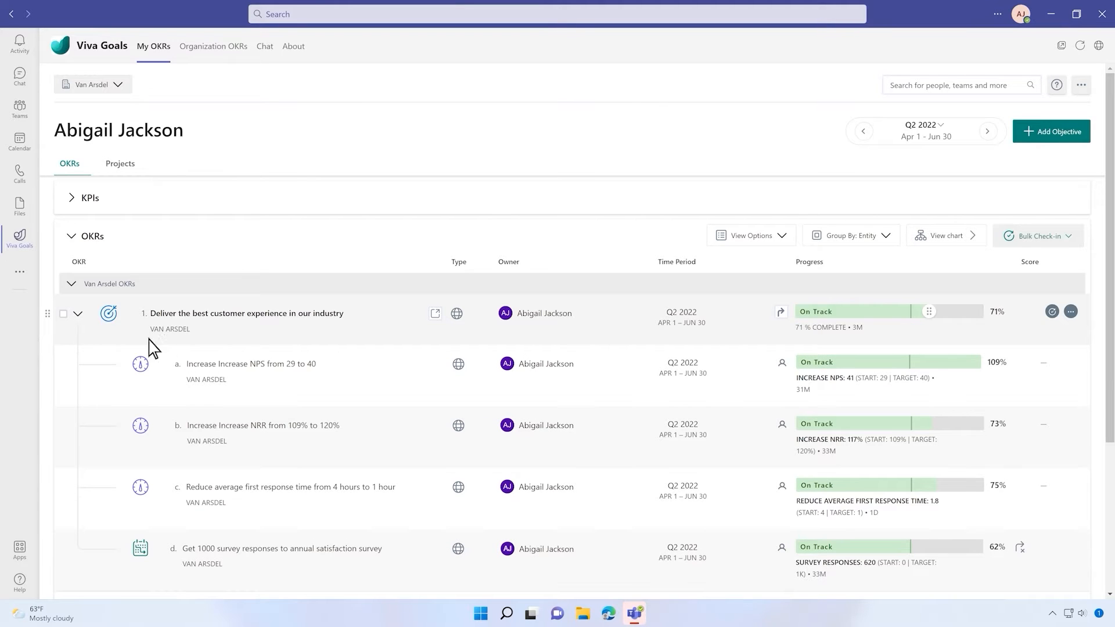
click(250, 364)
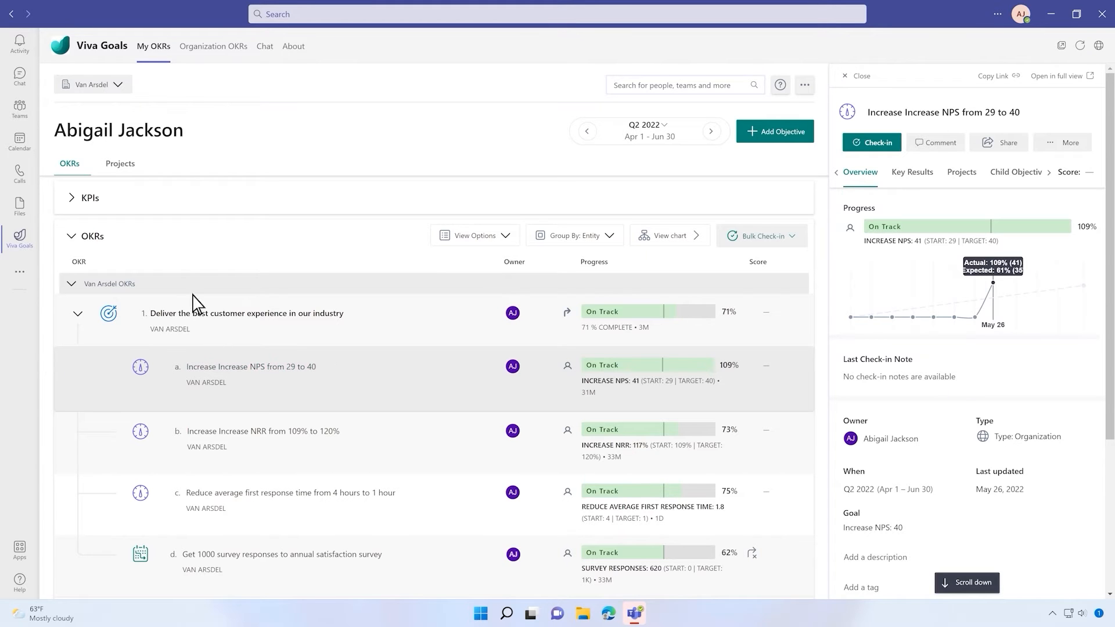
Switch to the Projects list showing four projects and their progress
click(120, 162)
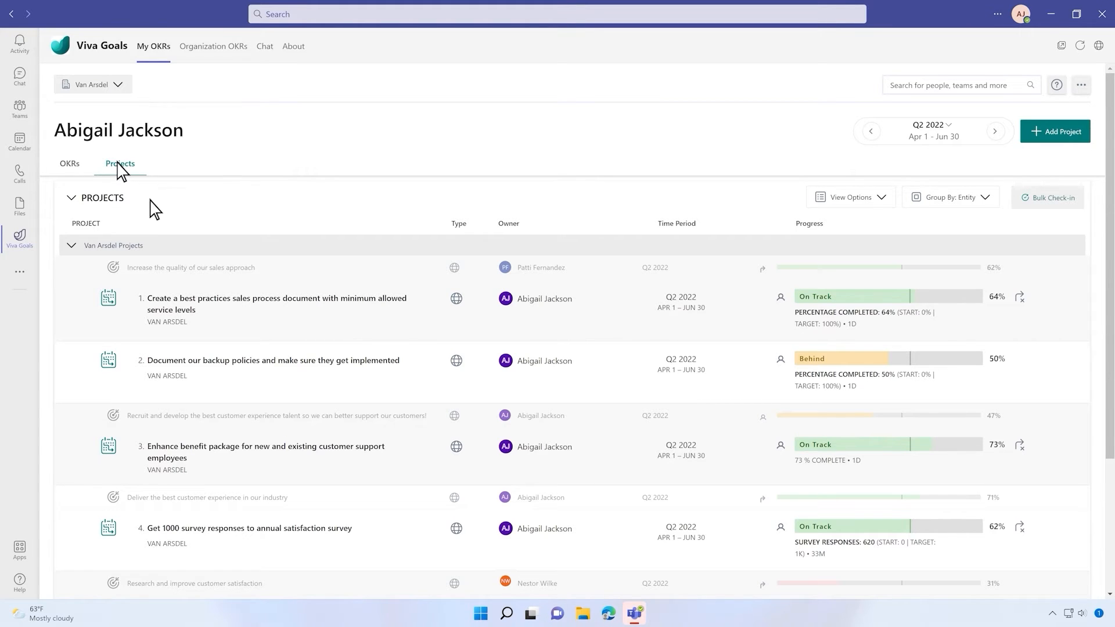
Open the sales process document project details, then return to the OKRs list
click(276, 303)
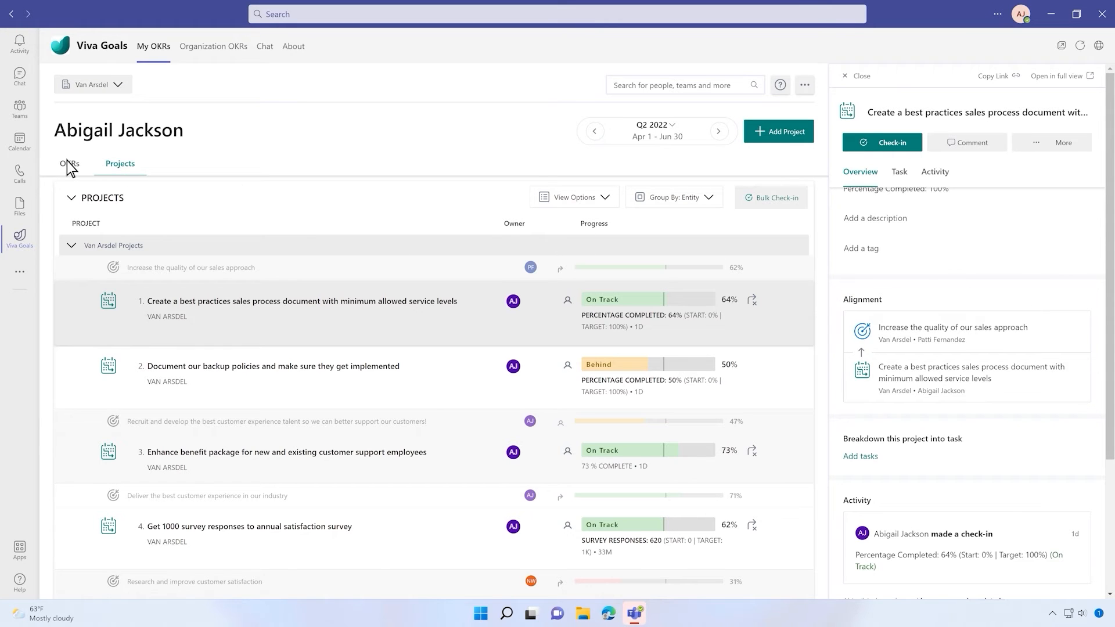
click(69, 164)
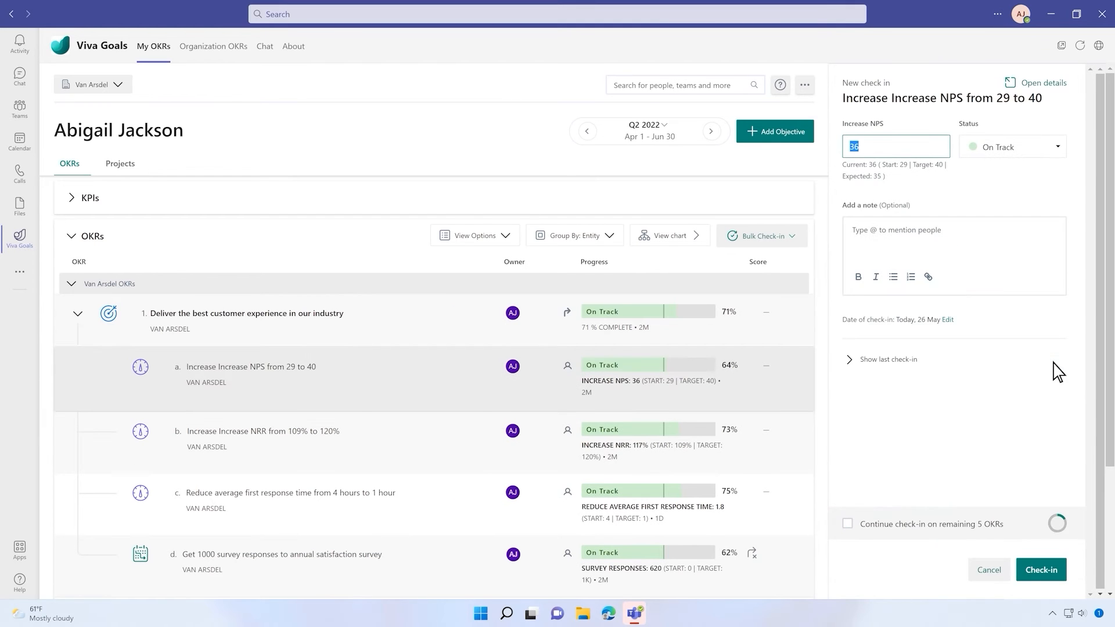
Enter 41 for Increase NPS and submit the check-in
text(41)
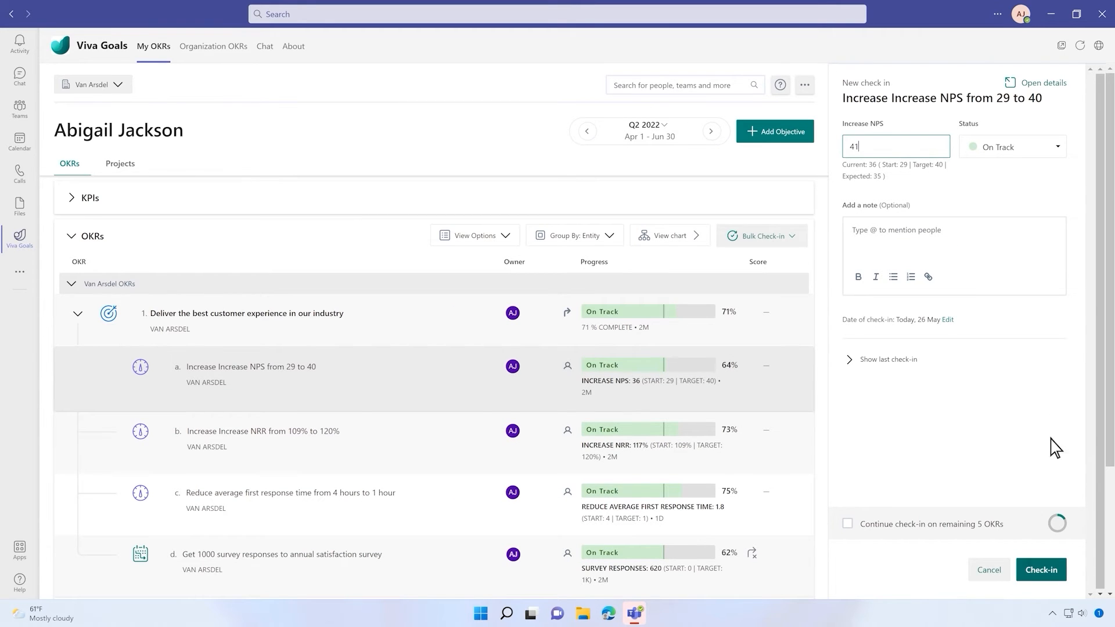
click(1041, 570)
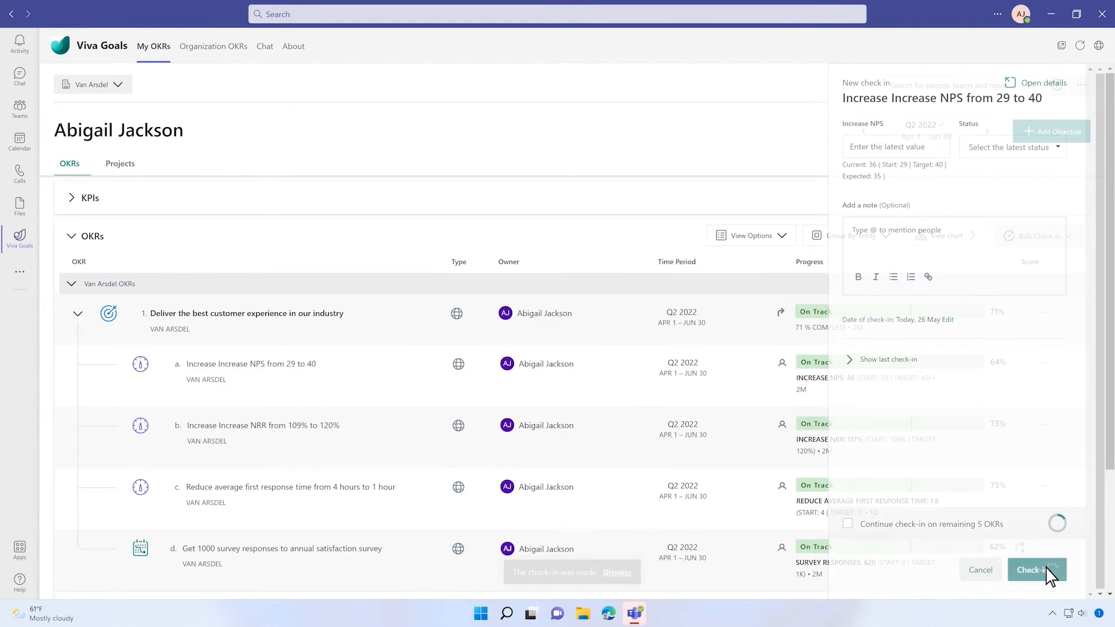
click(1036, 570)
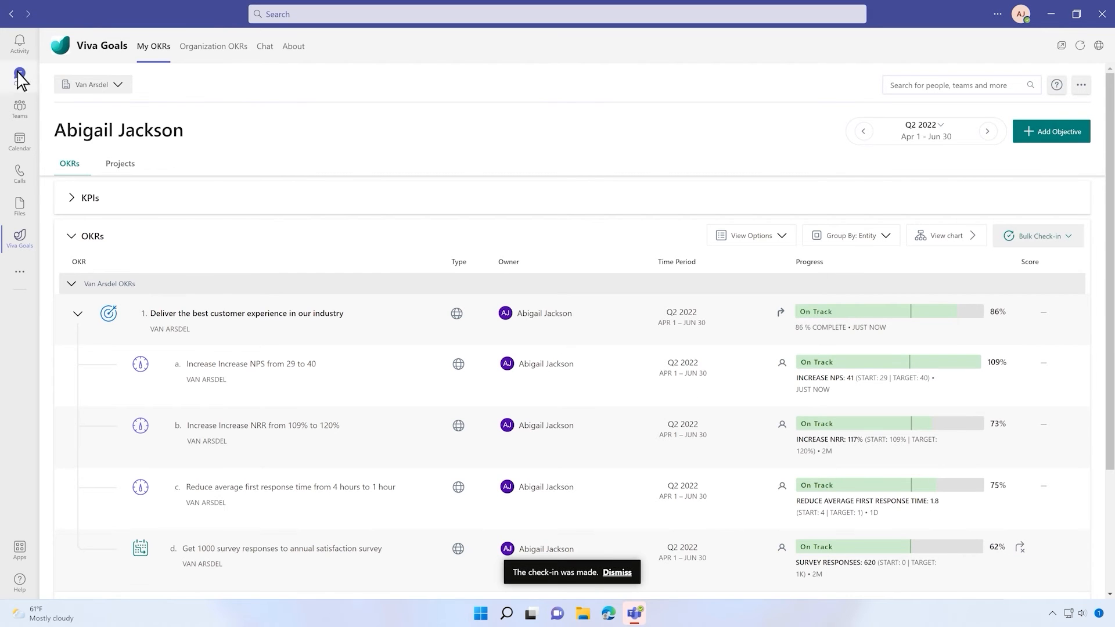
Go to Teams Chat and open the Strategy Team conversation's message apps
click(19, 77)
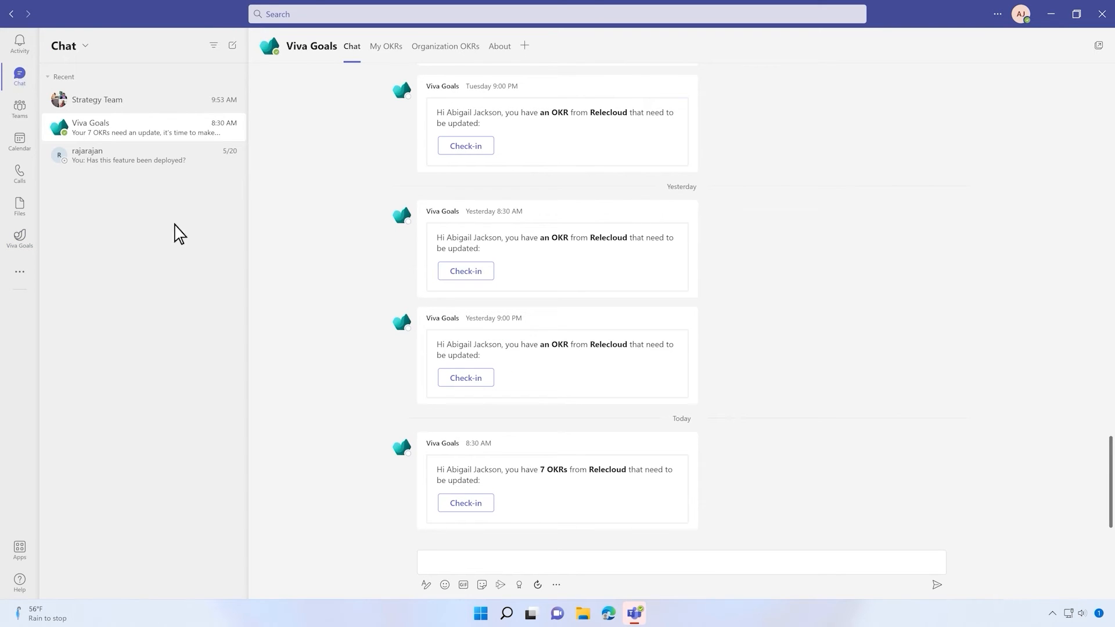
click(465, 505)
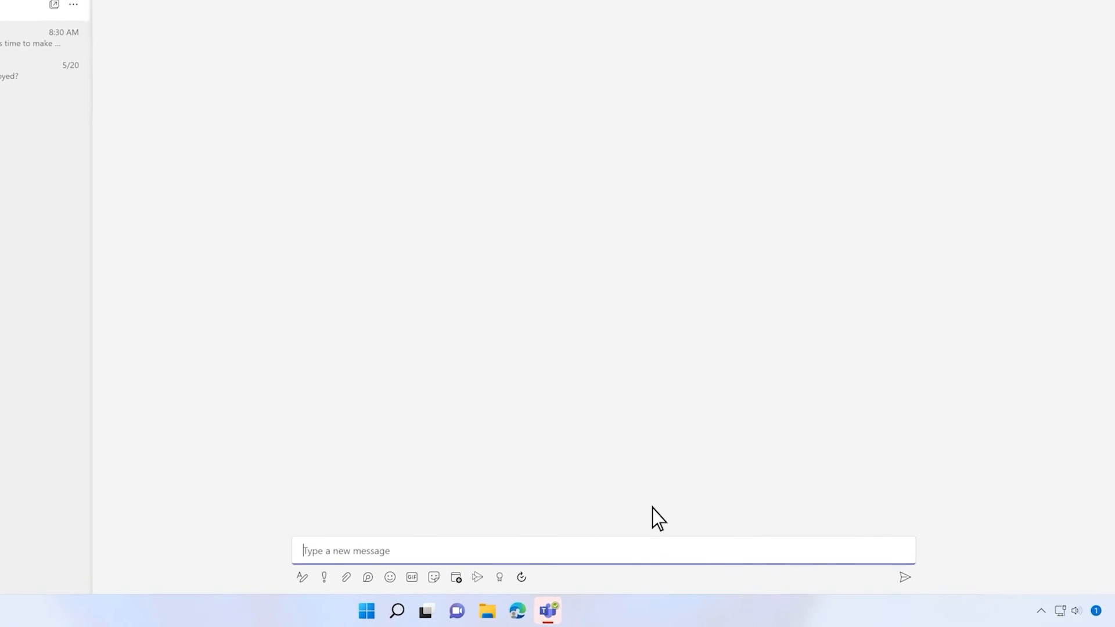
click(456, 577)
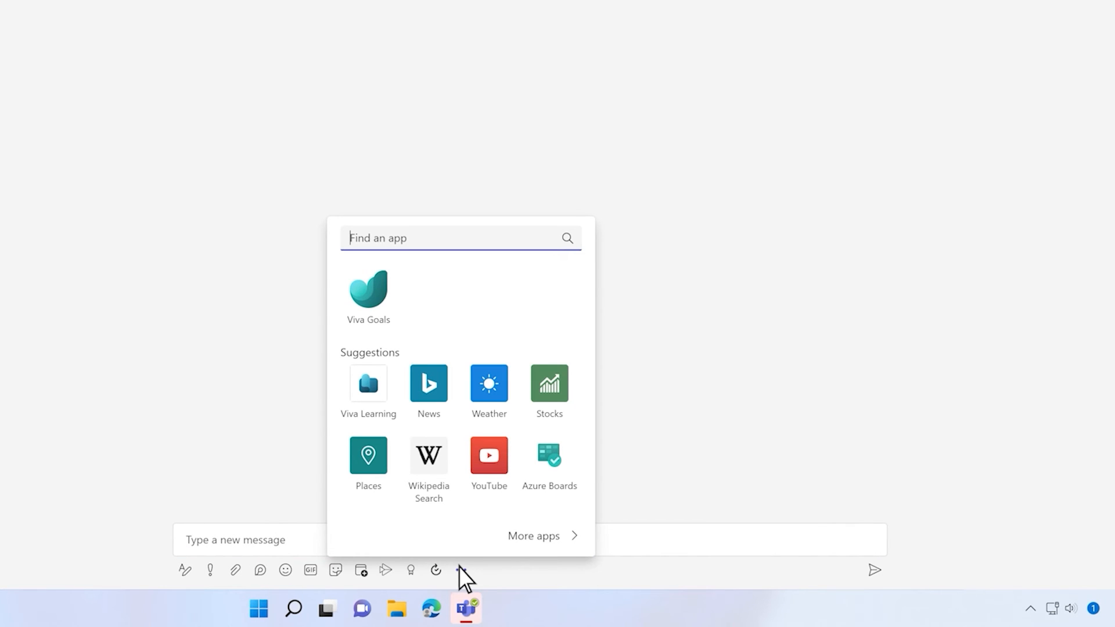
Search Viva Goals for 'secure' and insert the Secure series A funding objective
click(368, 292)
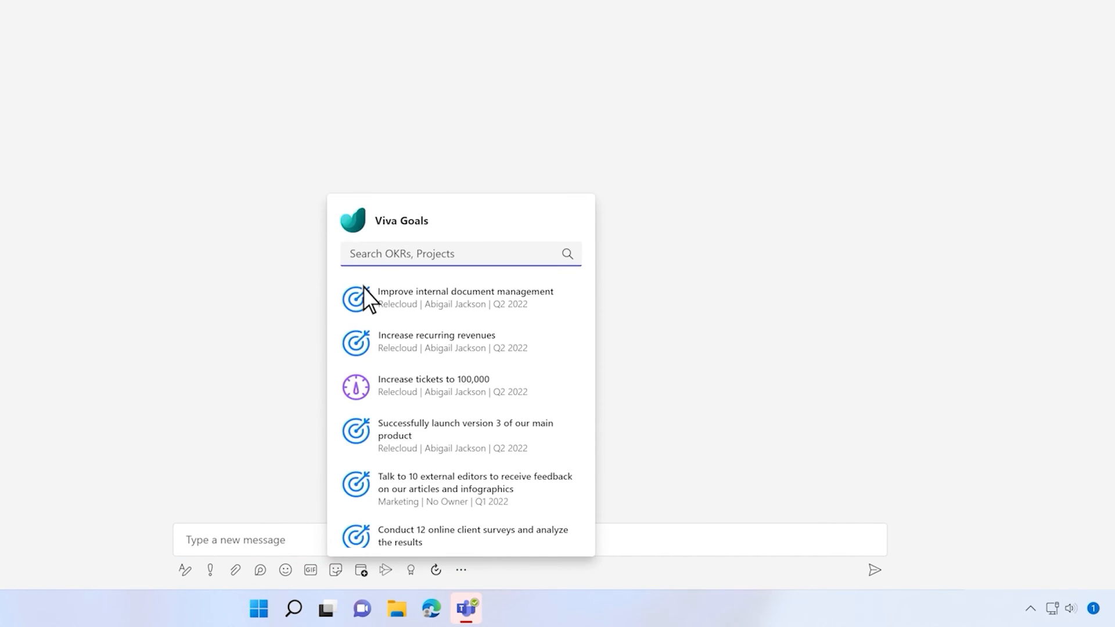
text(secure)
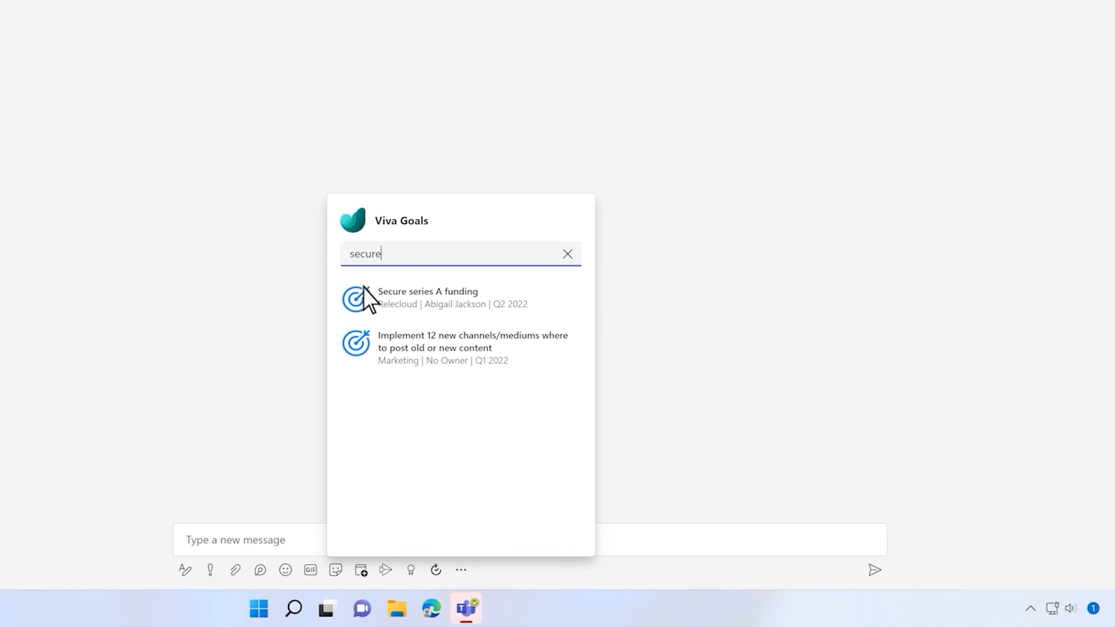
click(428, 297)
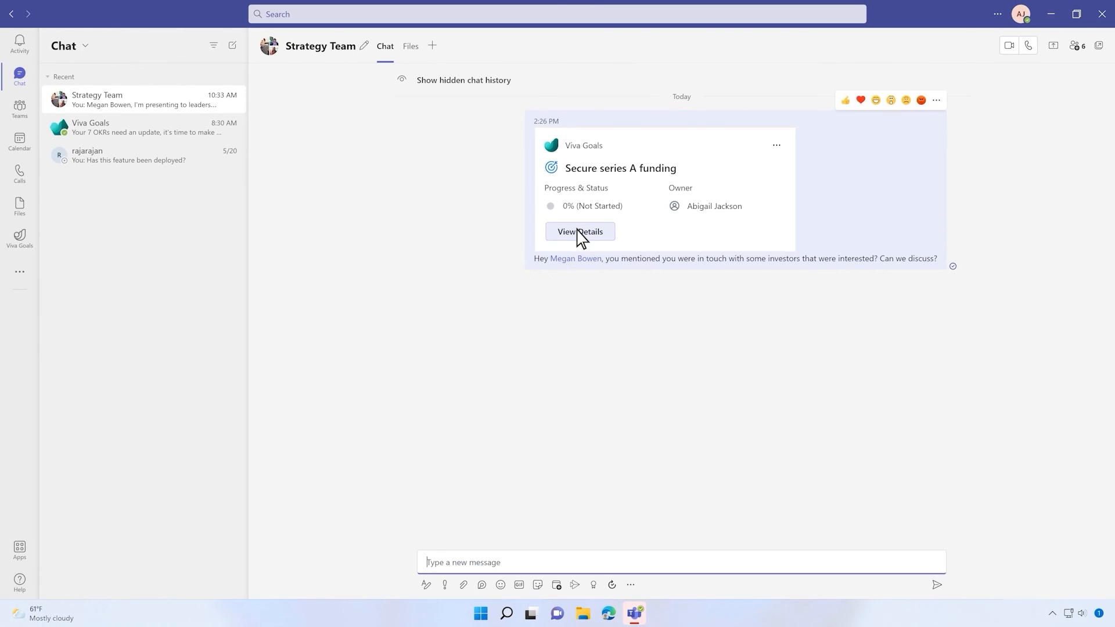
Open View Details on the Secure series A funding card in the chat
click(580, 231)
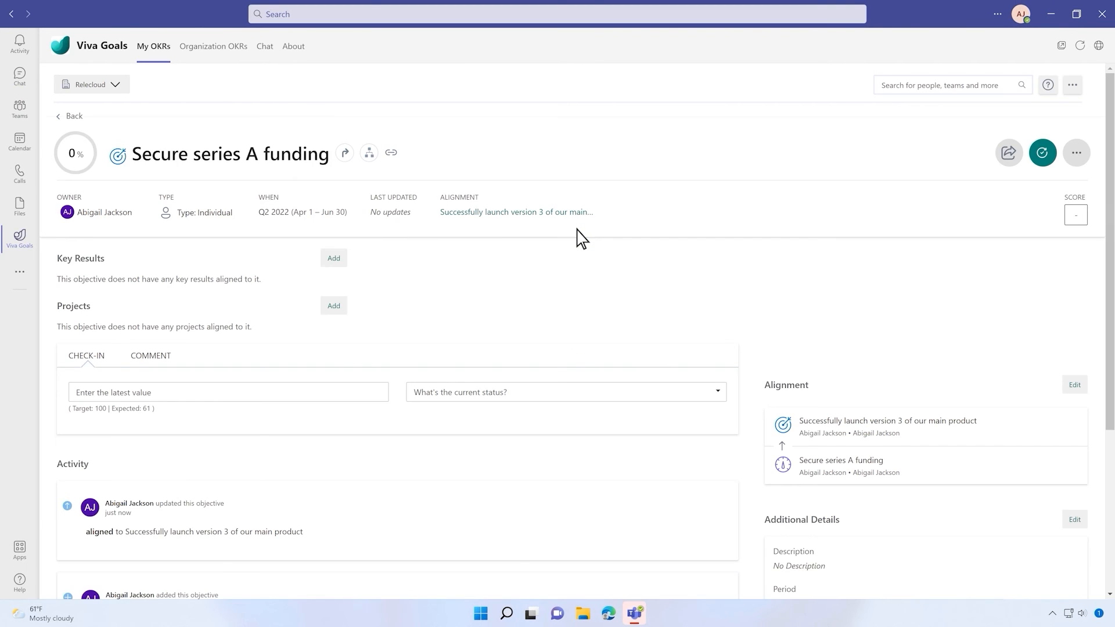